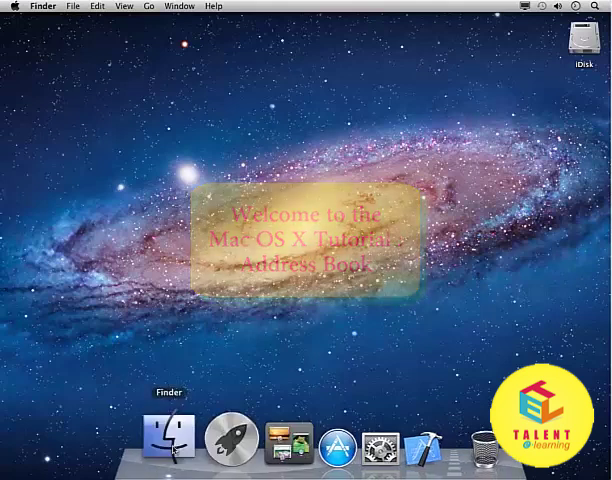
# Step: Launch Address Book from Finder's Applications folder
pyautogui.click(160, 438)
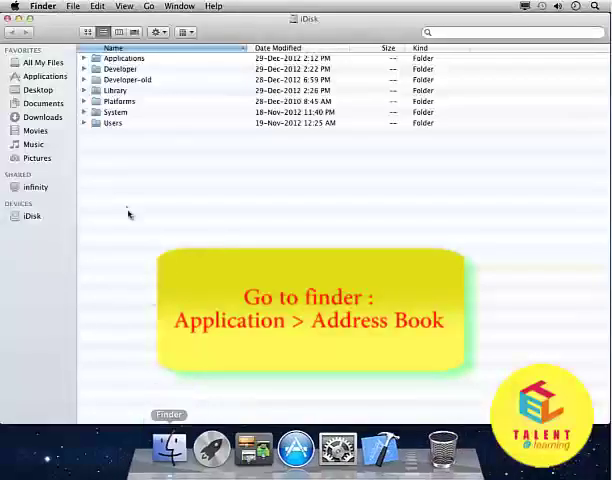
pyautogui.click(44, 76)
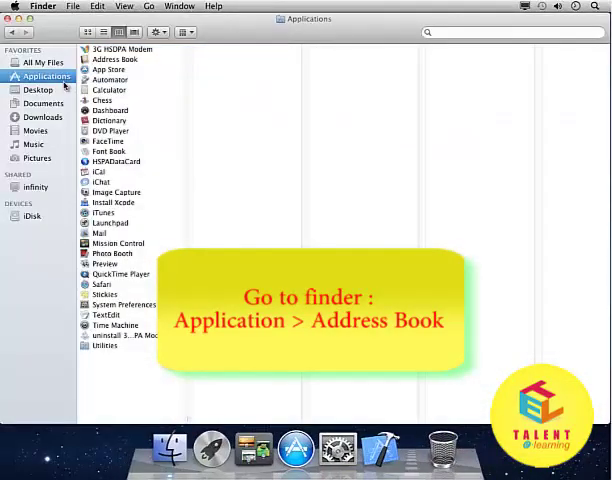
pyautogui.click(112, 60)
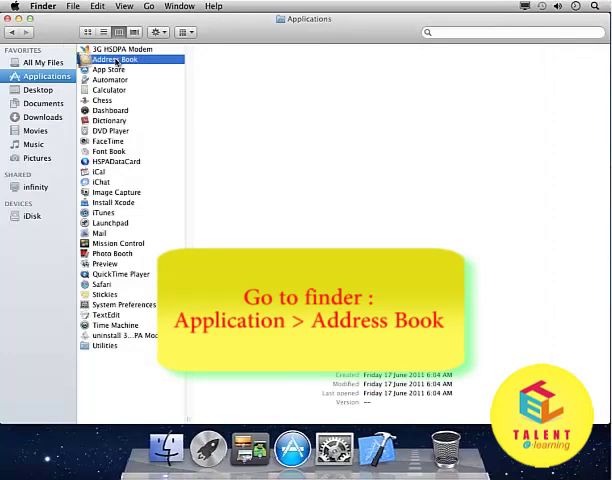
pyautogui.doubleClick(112, 60)
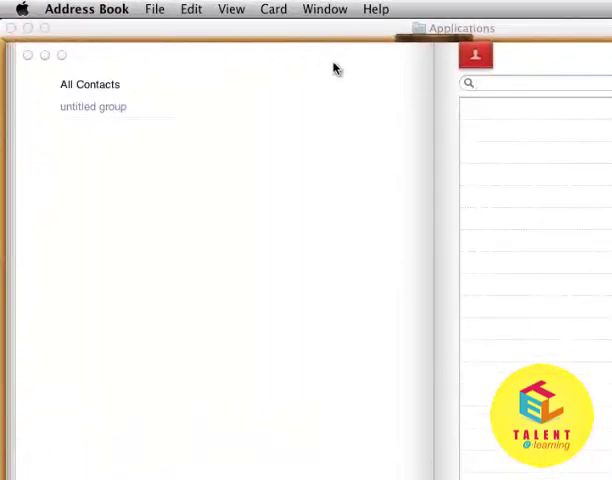
pyautogui.moveTo(324, 126)
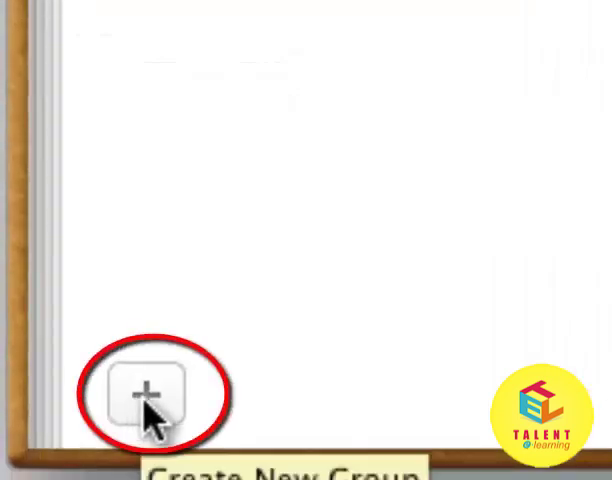
# Step: Create new contact groups and name them Friends and Business
pyautogui.click(144, 392)
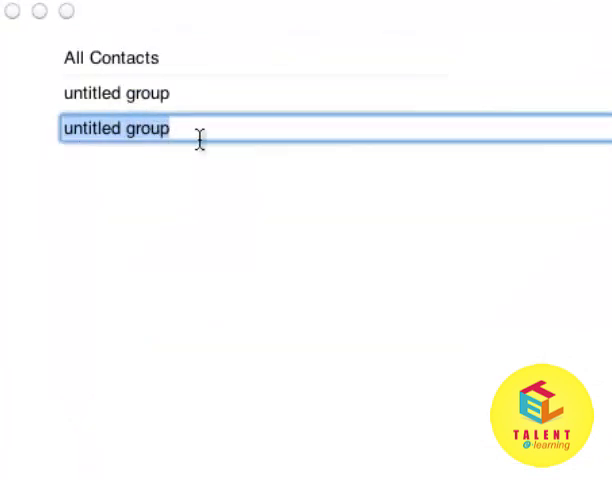
pyautogui.write('Frie')
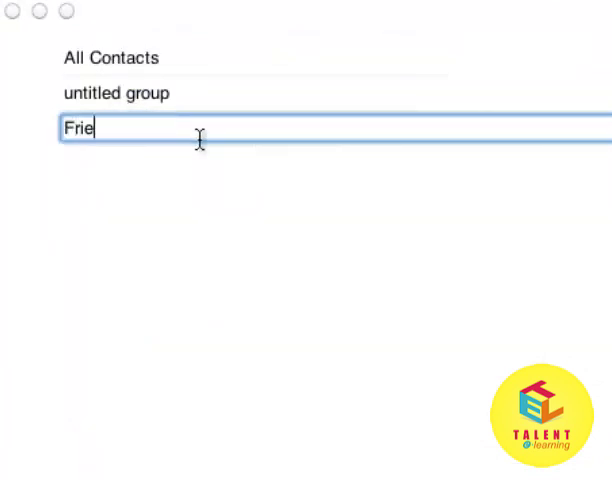
pyautogui.write('n')
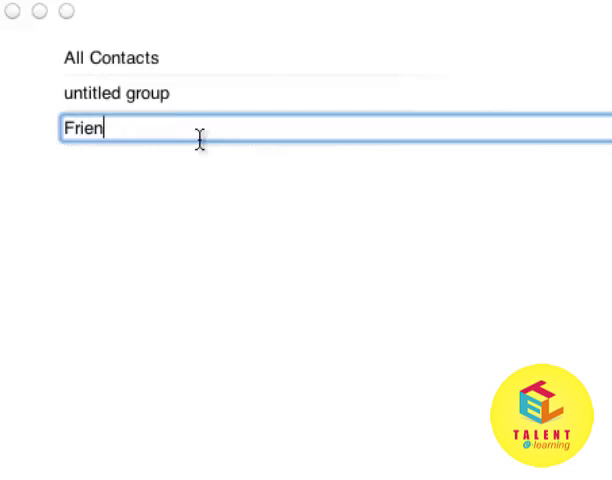
pyautogui.write('ds')
pyautogui.write('Family')
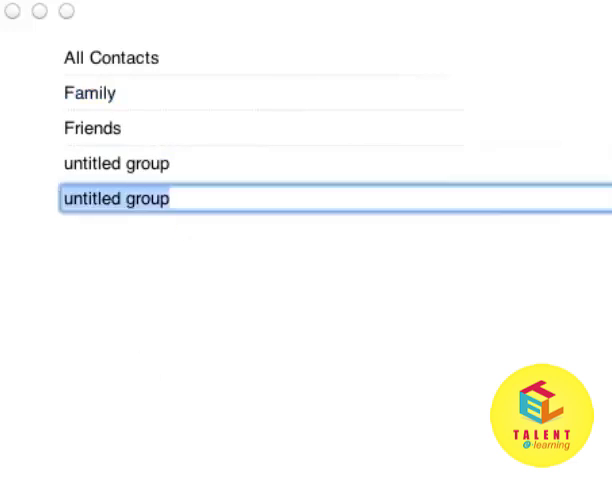
pyautogui.write('Business')
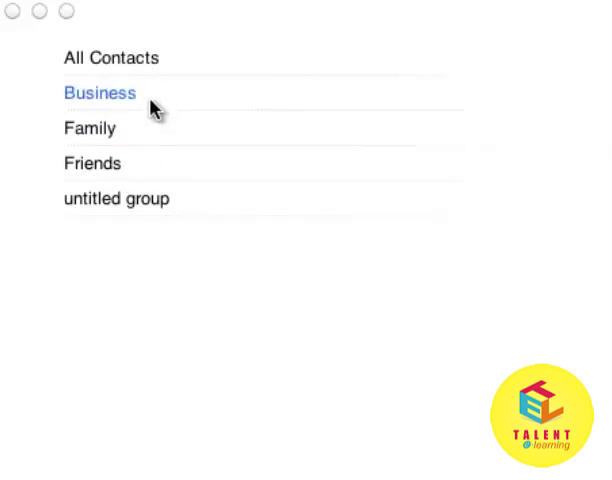
pyautogui.click(110, 58)
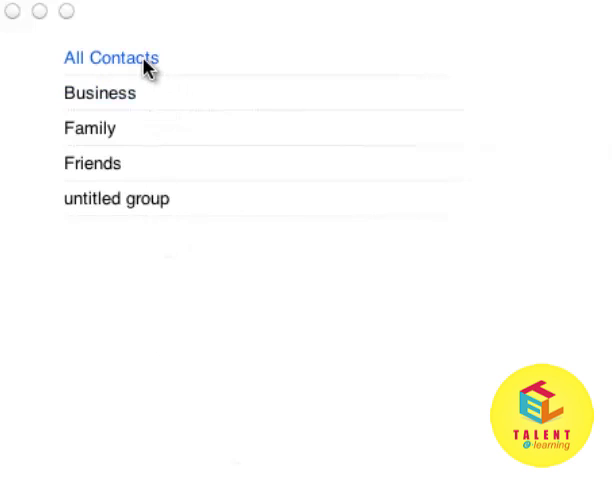
pyautogui.click(100, 92)
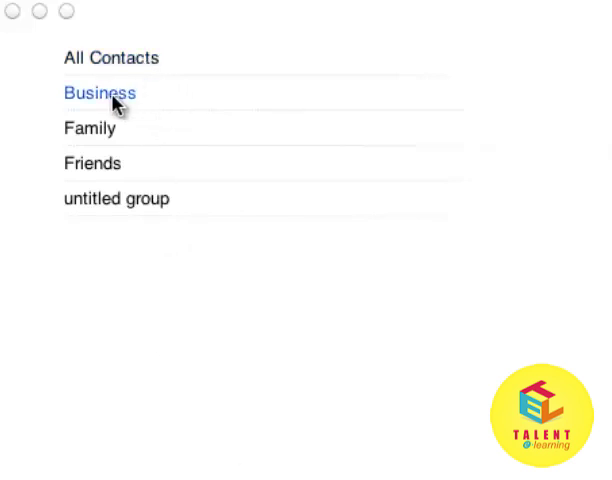
pyautogui.click(92, 164)
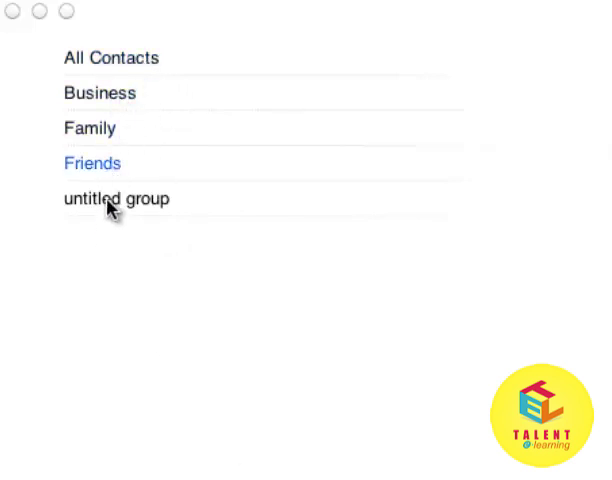
pyautogui.rightClick(116, 198)
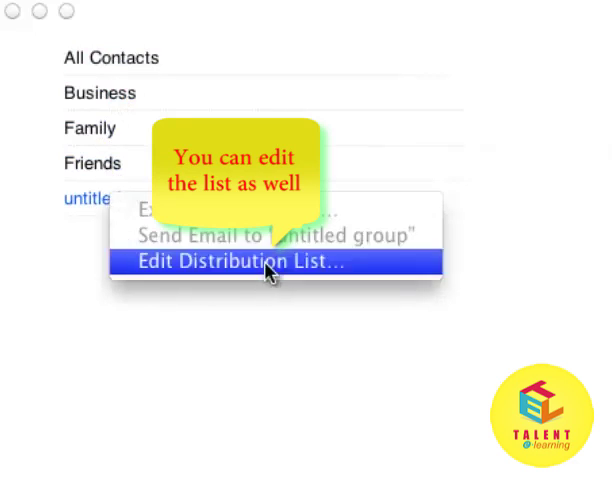
pyautogui.moveTo(116, 200)
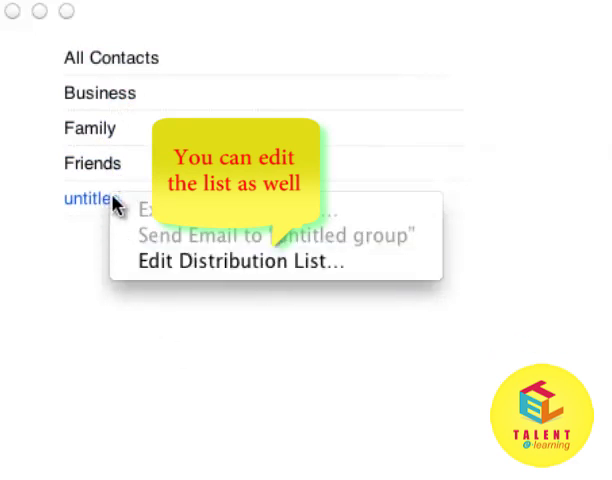
pyautogui.click(236, 260)
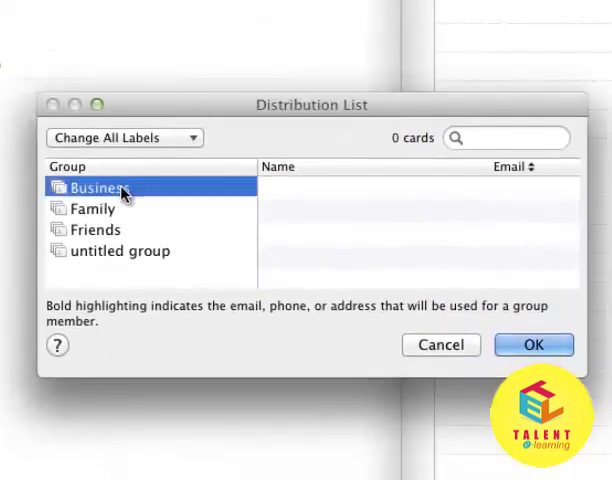
pyautogui.click(118, 250)
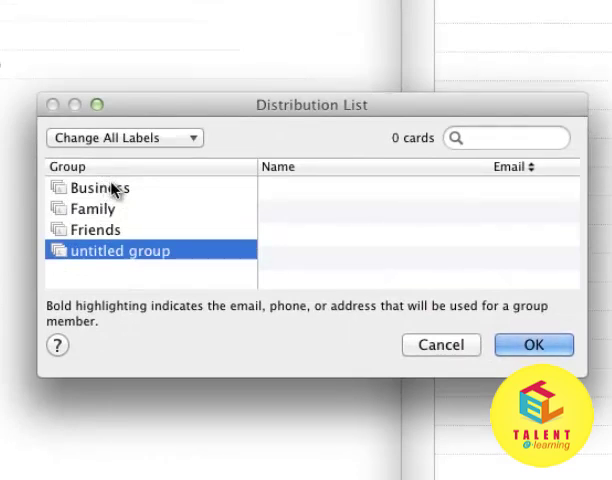
pyautogui.rightClick(118, 252)
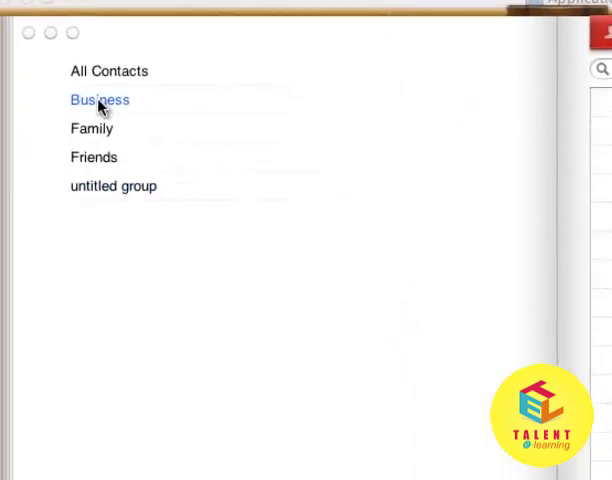
# Step: Select the Business group and start a new contact card via File > New Card
pyautogui.click(96, 100)
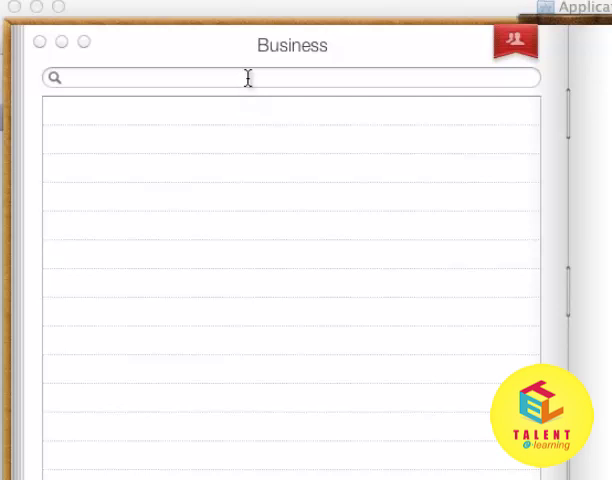
pyautogui.click(202, 8)
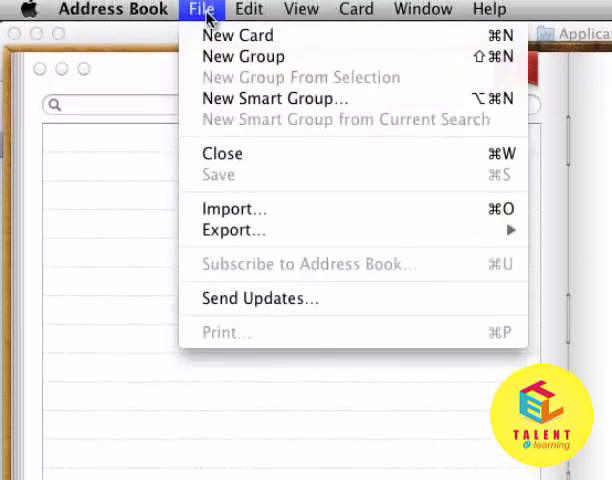
pyautogui.moveTo(236, 38)
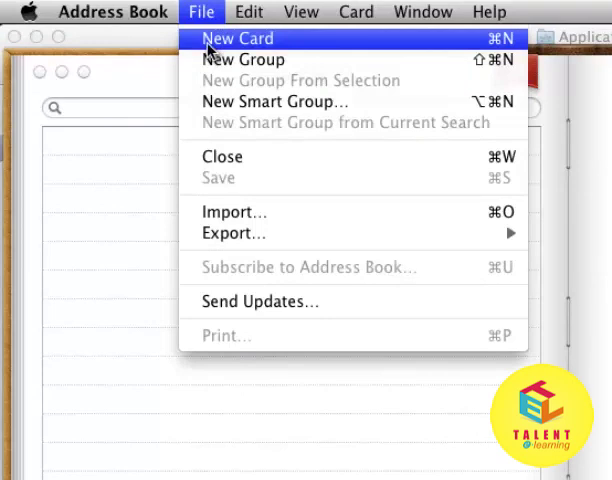
pyautogui.click(236, 38)
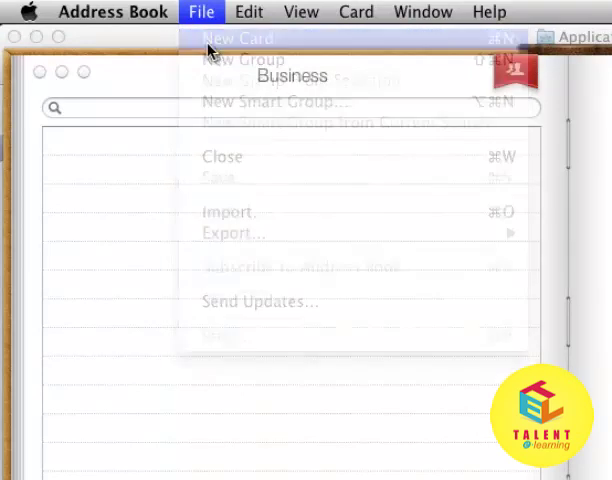
# Step: Name the card Jhon Duo with company iCompany
pyautogui.click(236, 38)
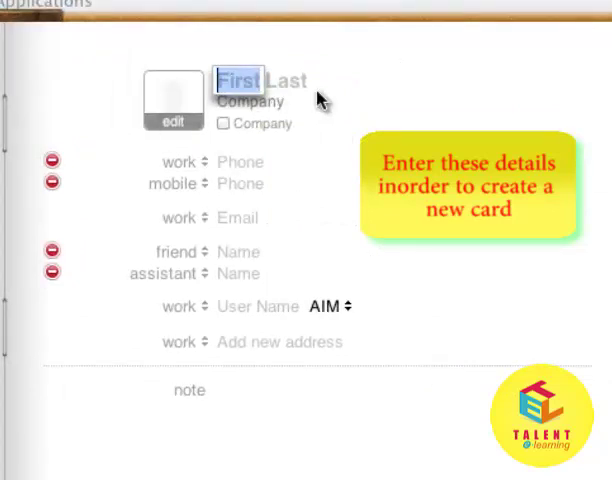
pyautogui.write('Jhon')
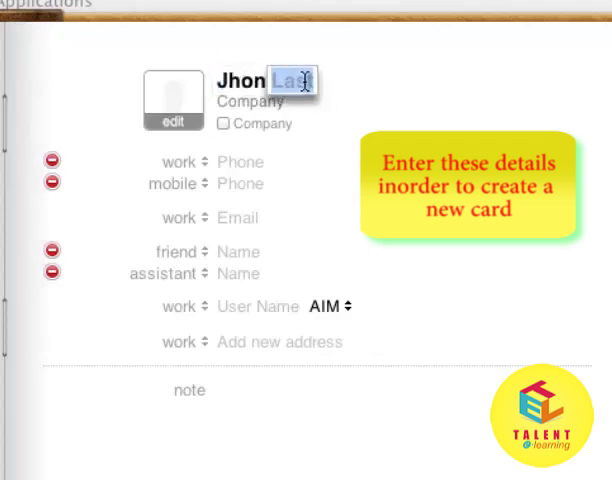
pyautogui.write('Duo')
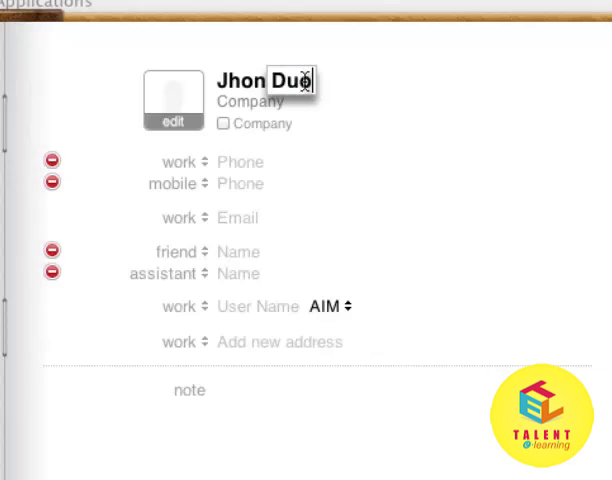
pyautogui.click(250, 100)
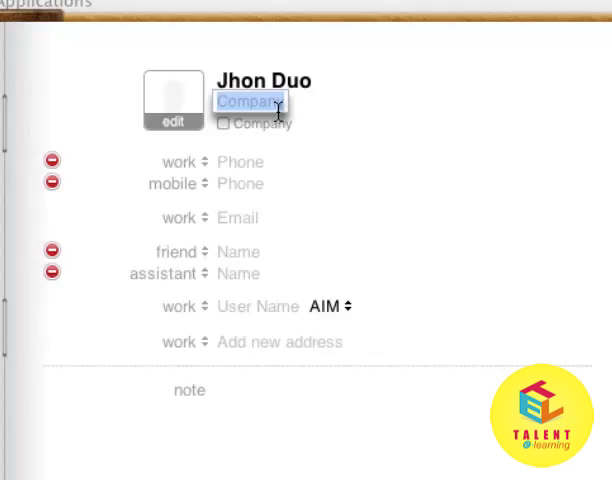
pyautogui.write('iCom')
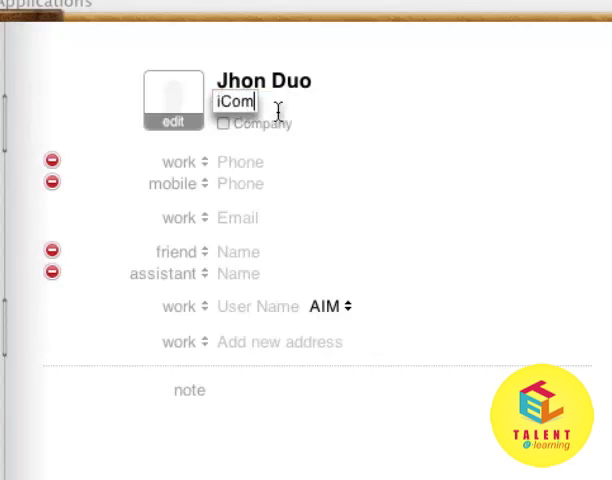
pyautogui.write('pany')
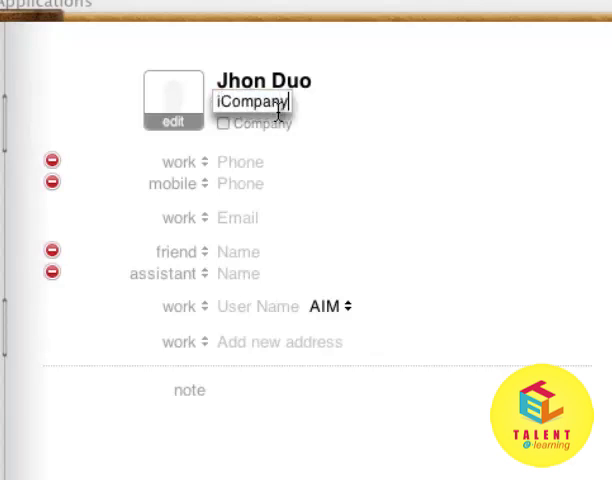
# Step: Toggle the Company checkbox on and off twice, leaving it a person's card
pyautogui.click(226, 124)
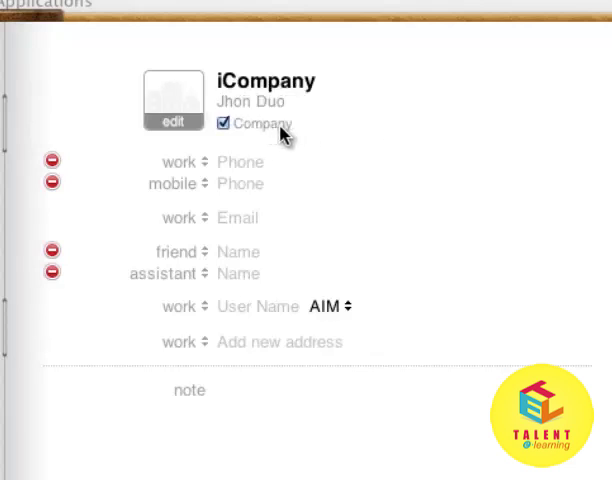
pyautogui.click(224, 124)
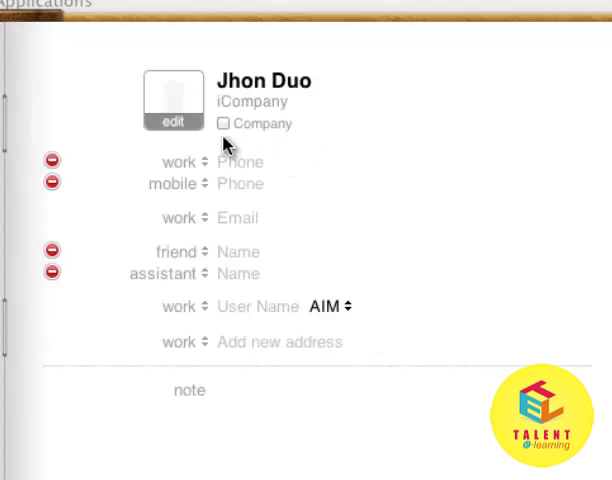
pyautogui.click(220, 122)
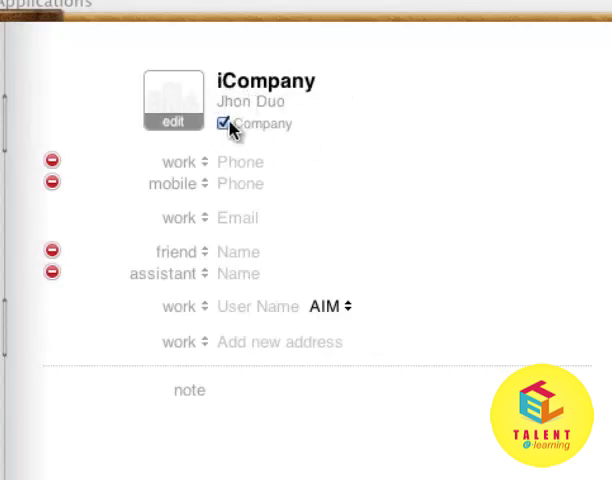
pyautogui.click(224, 122)
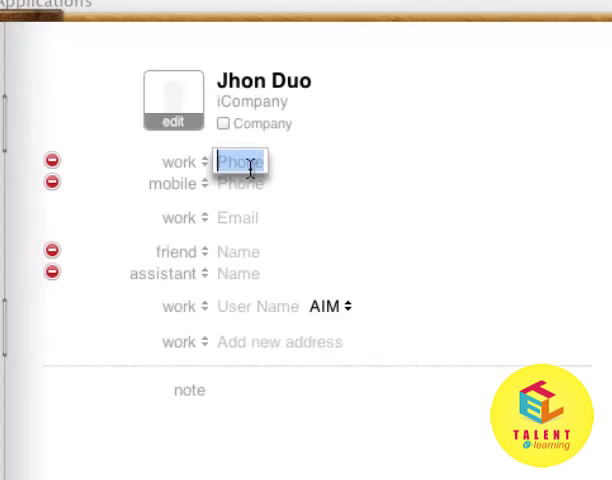
pyautogui.write('8')
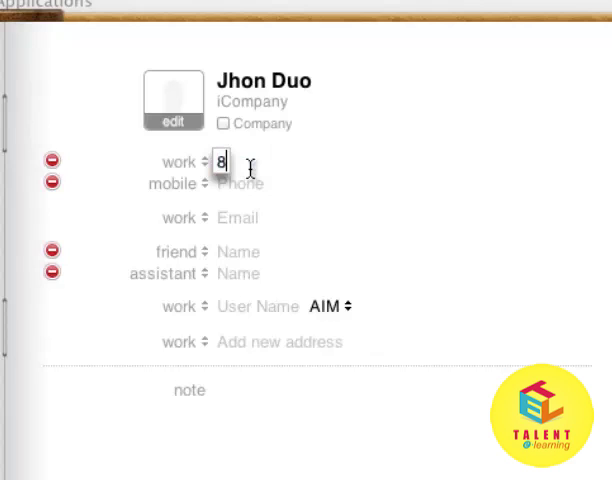
pyautogui.write('88-888')
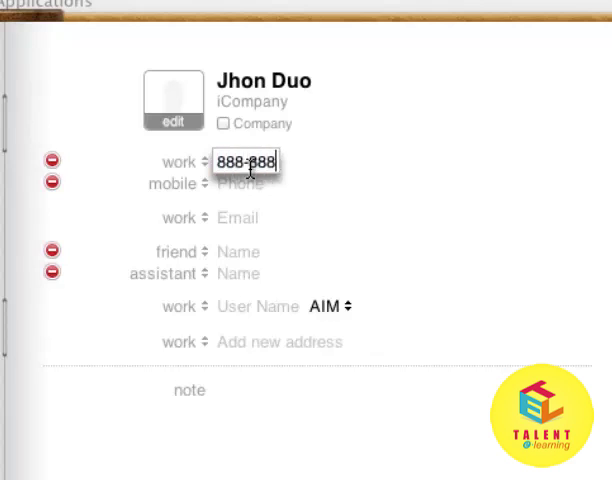
pyautogui.write('-888')
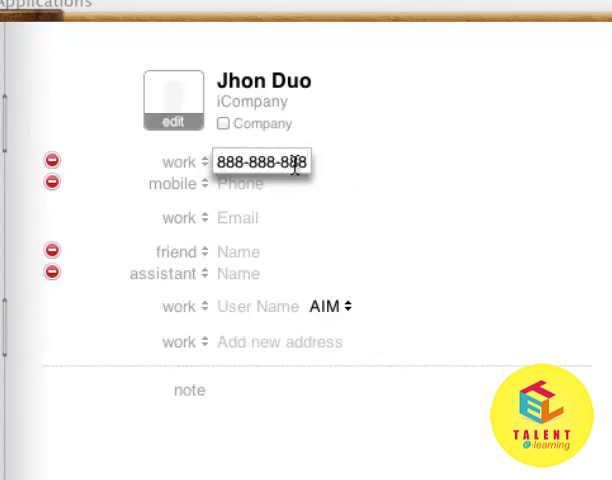
pyautogui.click(240, 184)
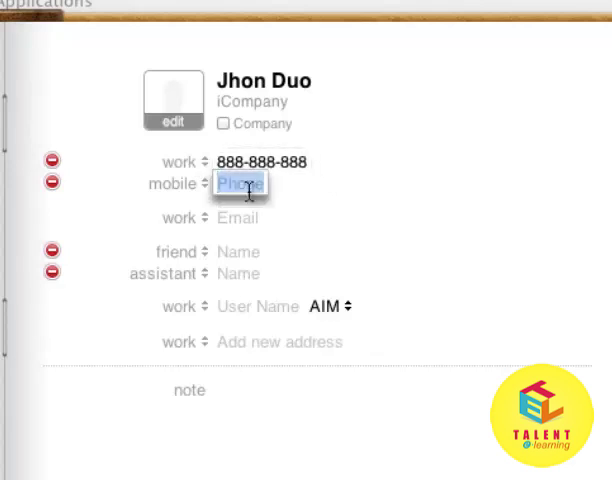
pyautogui.write('88888')
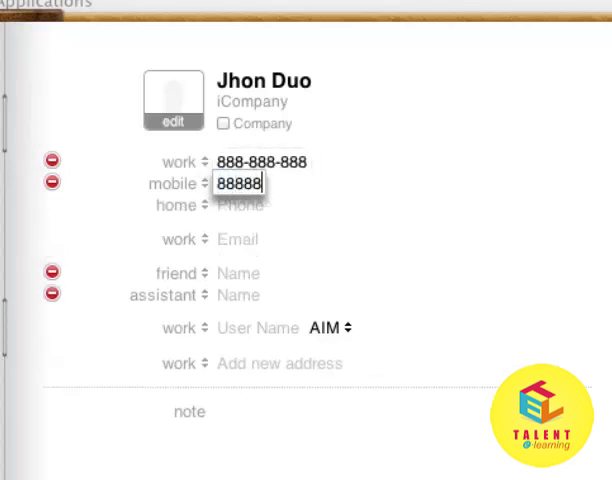
pyautogui.write('8888')
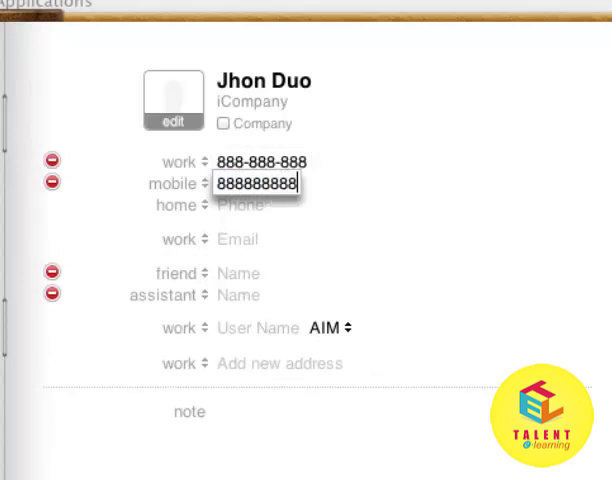
pyautogui.click(244, 204)
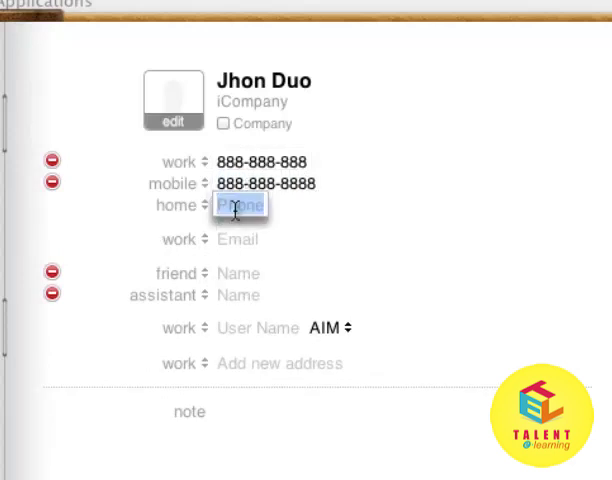
pyautogui.write('999')
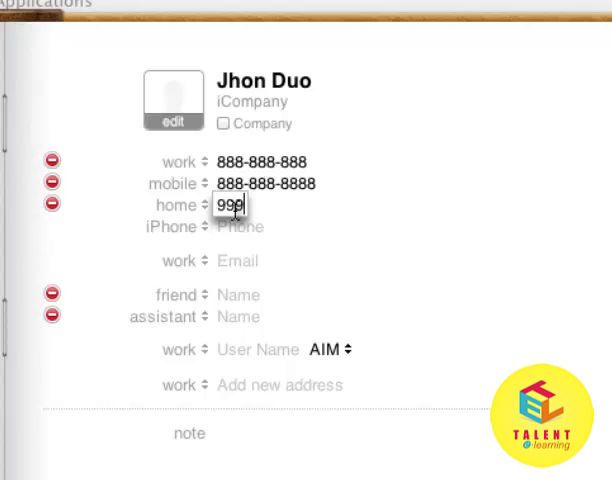
pyautogui.write('999999')
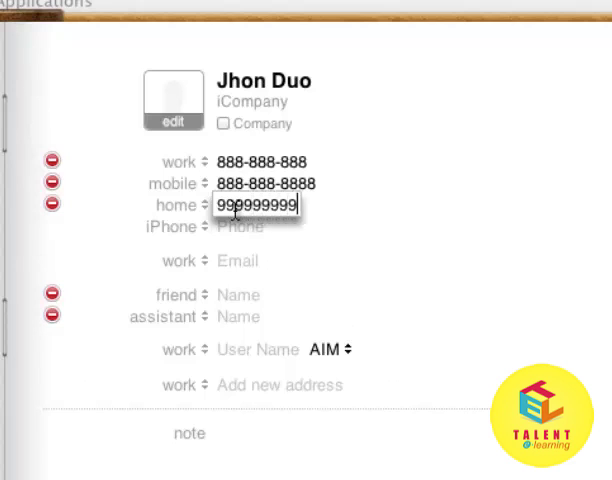
pyautogui.click(240, 228)
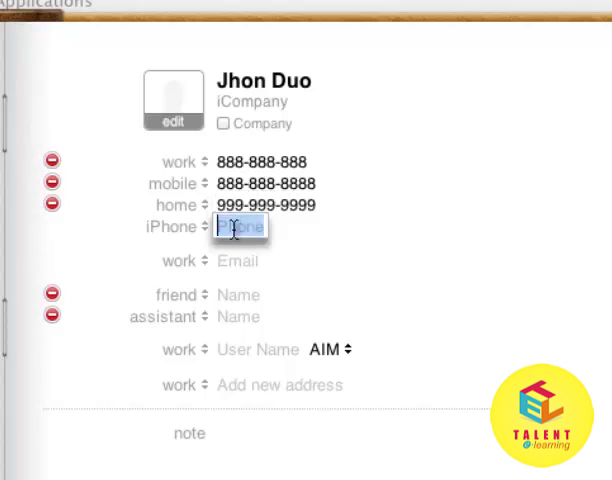
pyautogui.click(238, 260)
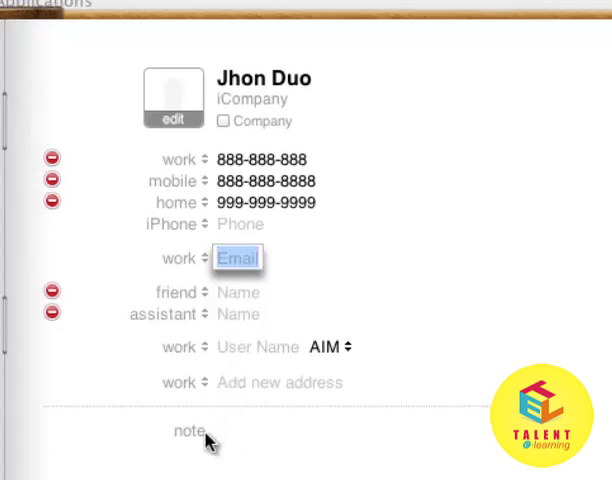
# Step: Write the note 'This is my friend!' on Jhon Duo's card
pyautogui.click(230, 430)
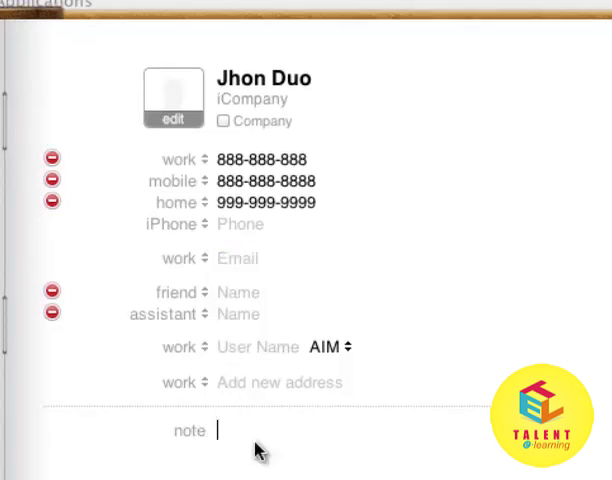
pyautogui.write('This is my frien')
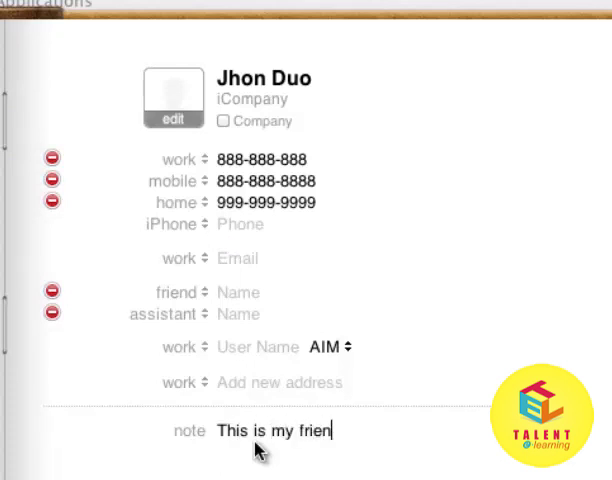
pyautogui.write('d')
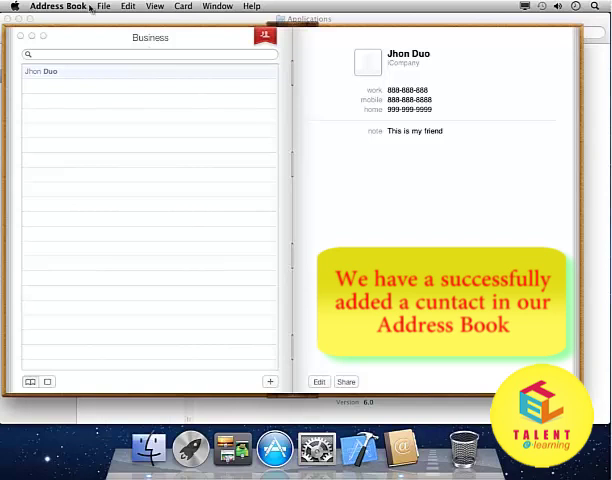
# Step: Browse the File, Help and Edit menus without changing the saved card
pyautogui.click(104, 4)
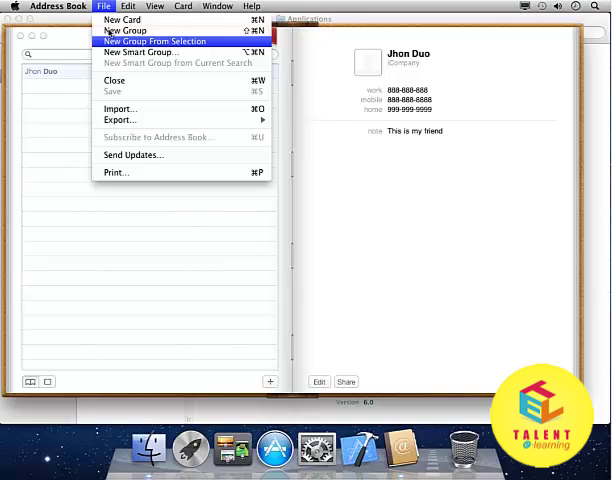
pyautogui.click(252, 6)
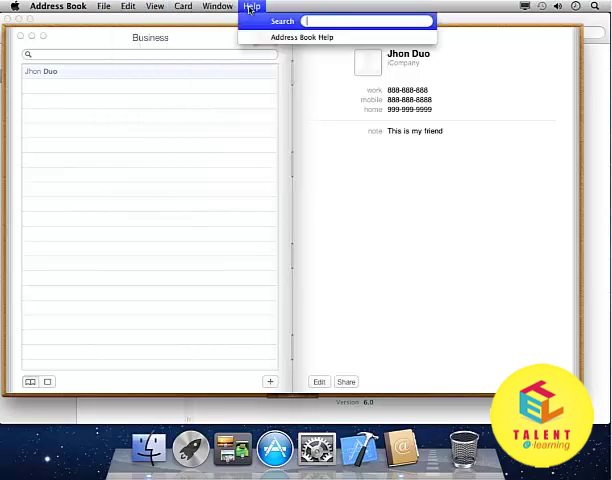
pyautogui.click(128, 6)
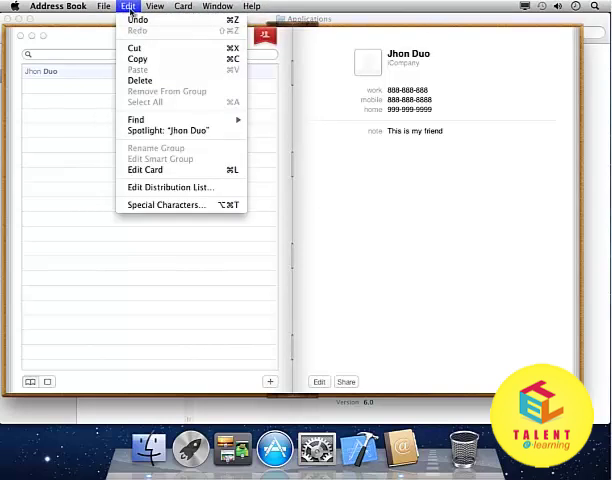